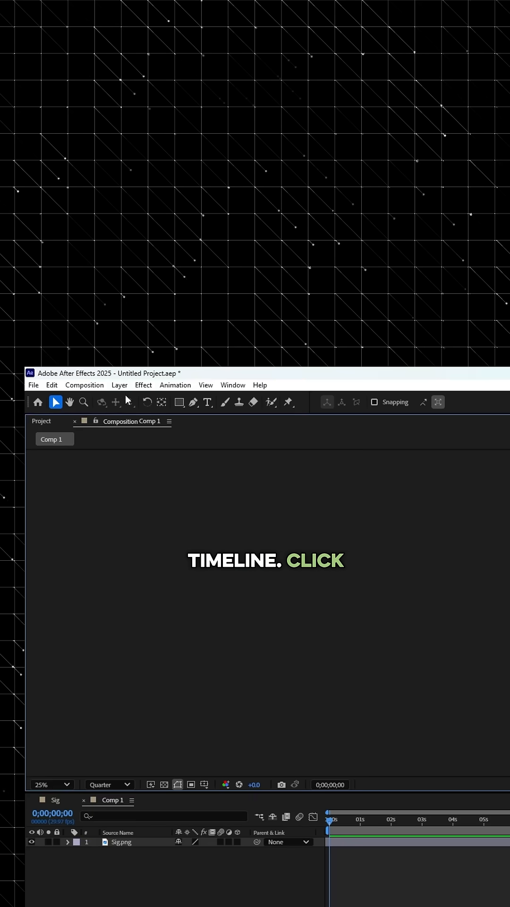
# - Add a white solid layer named 'Stoke Mask' to the composition
pyautogui.click(119, 384)
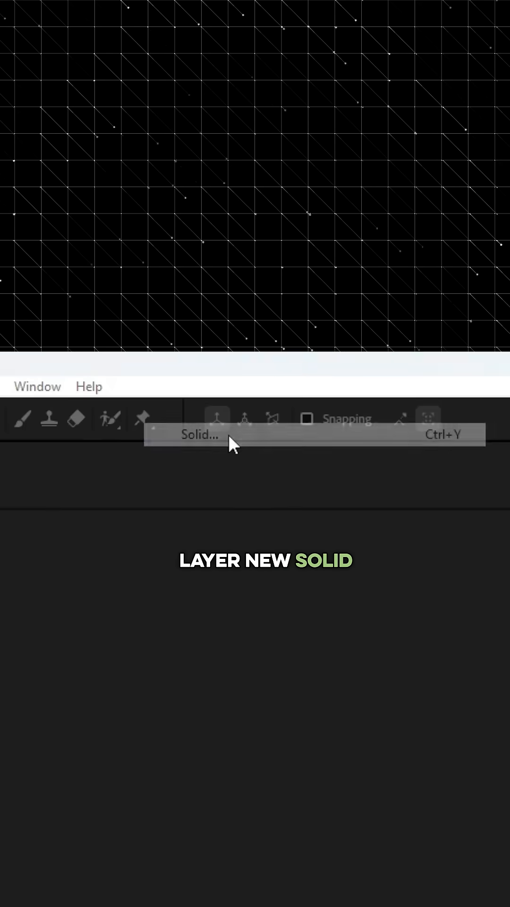
pyautogui.click(199, 434)
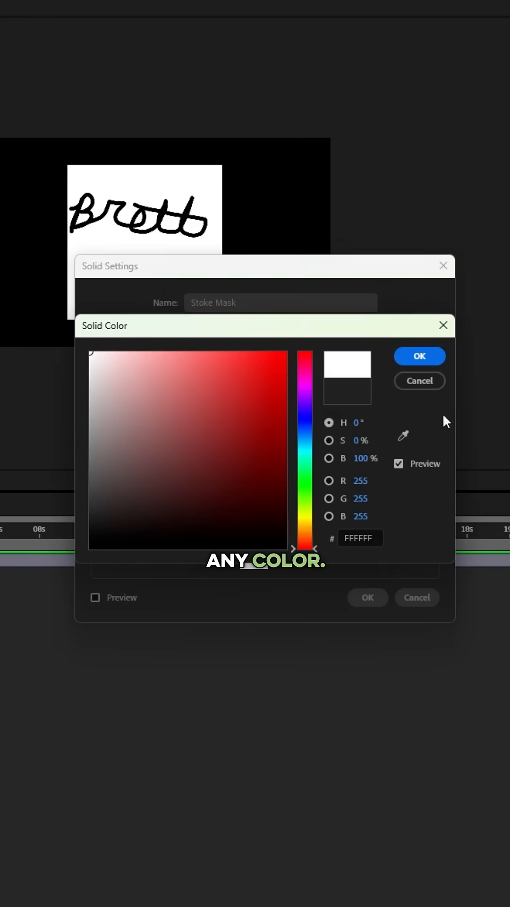
pyautogui.click(419, 355)
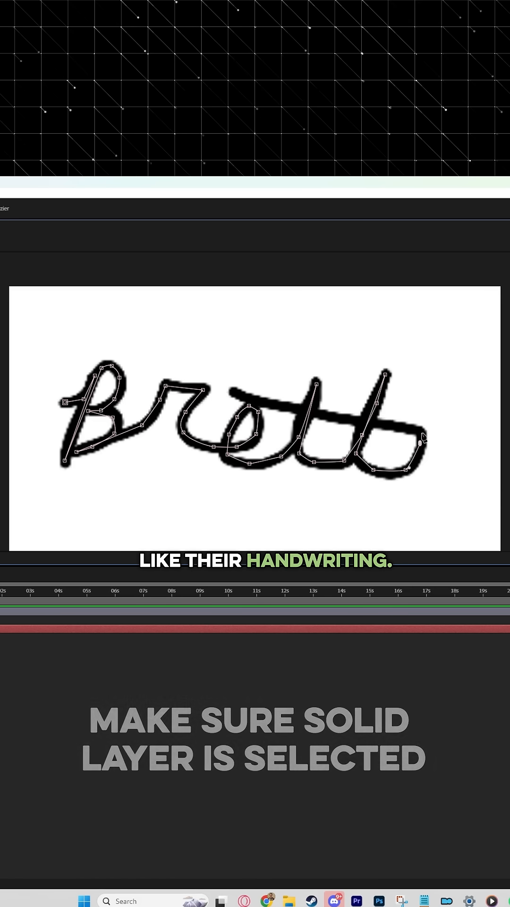
# - Search Effects & Presets for 'Stroke' to apply it to the traced signature mask
pyautogui.write('Strok')
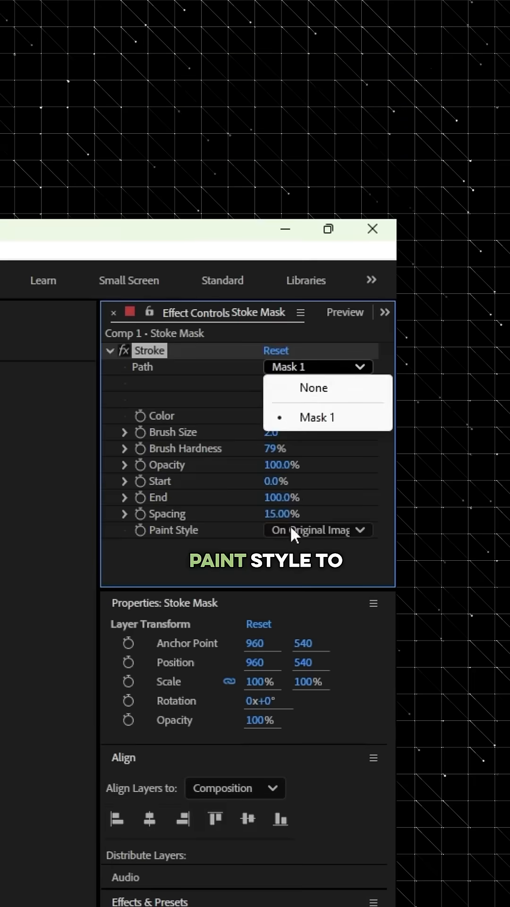
# - Set the Stroke effect's Paint Style to Reveal Original Image
pyautogui.click(318, 530)
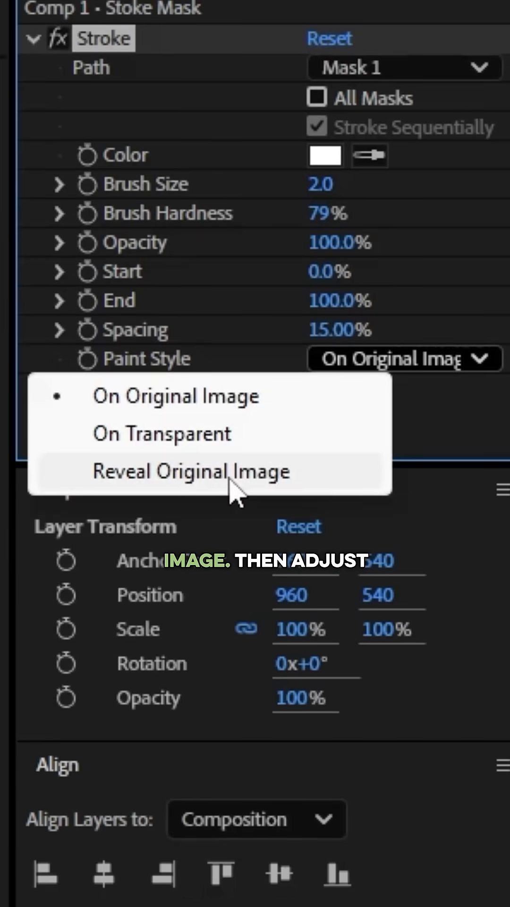
pyautogui.click(191, 471)
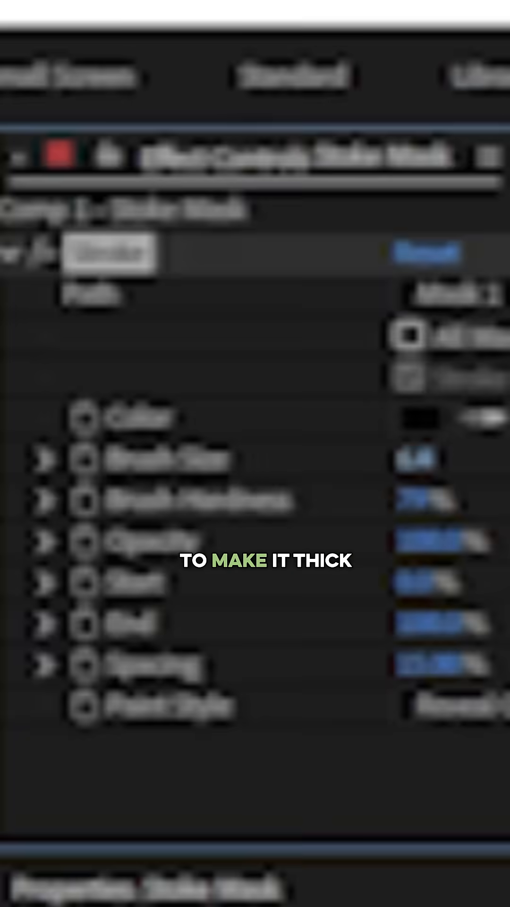